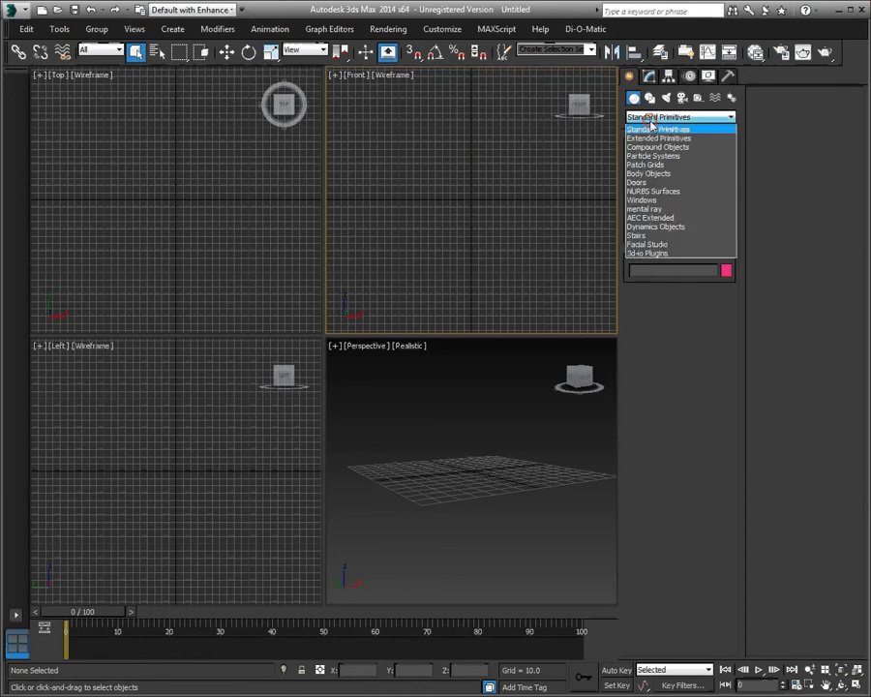
# Create a Facial Studio head from the Facial Studio geometry category.
pyautogui.click(647, 244)
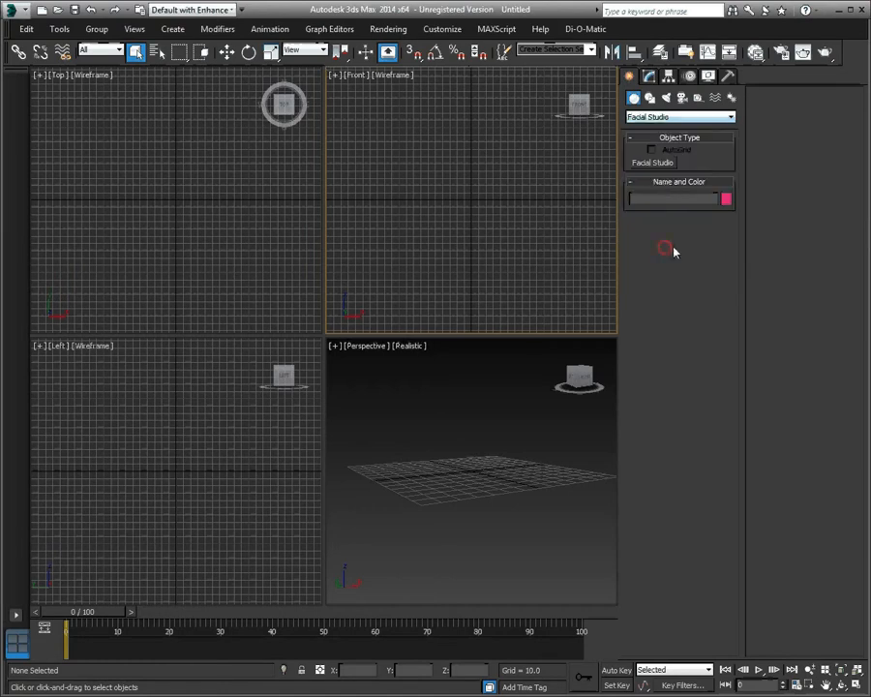
pyautogui.click(653, 162)
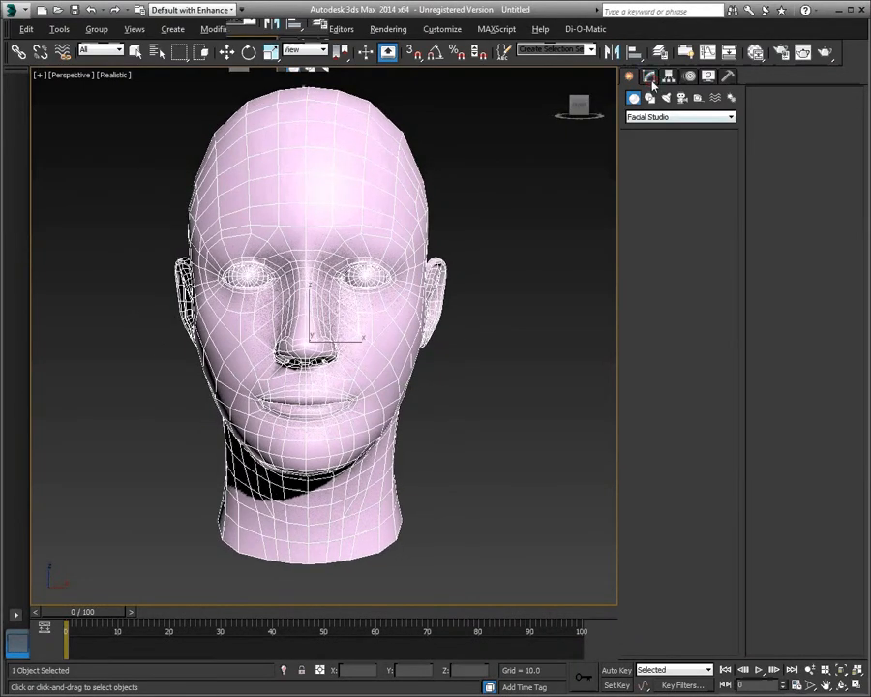
# Load a .dat head preset from the Custom folder, giving a caricatured face with exaggerated nose and brow.
pyautogui.click(648, 77)
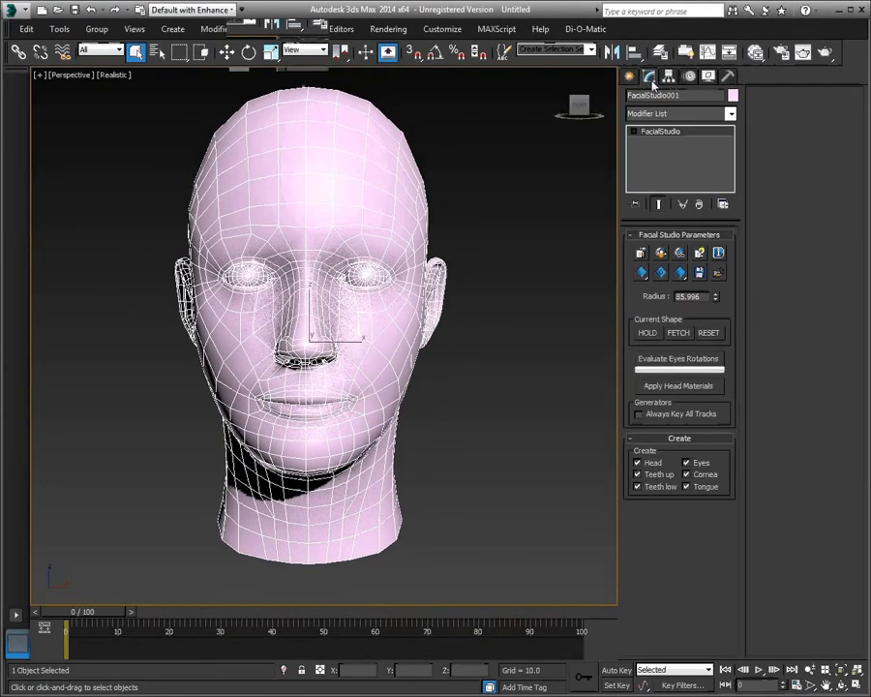
pyautogui.click(678, 385)
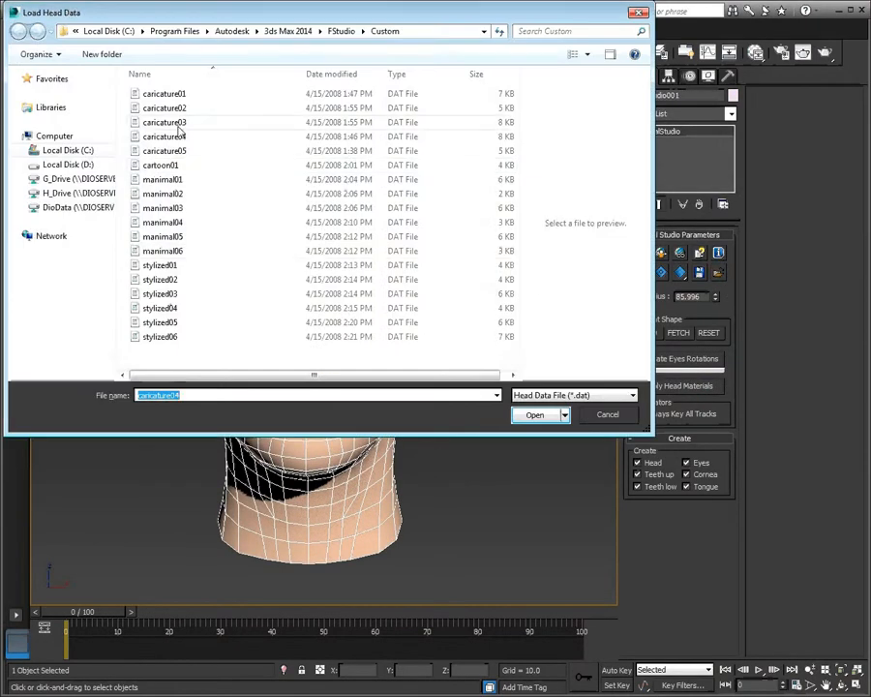
pyautogui.click(534, 414)
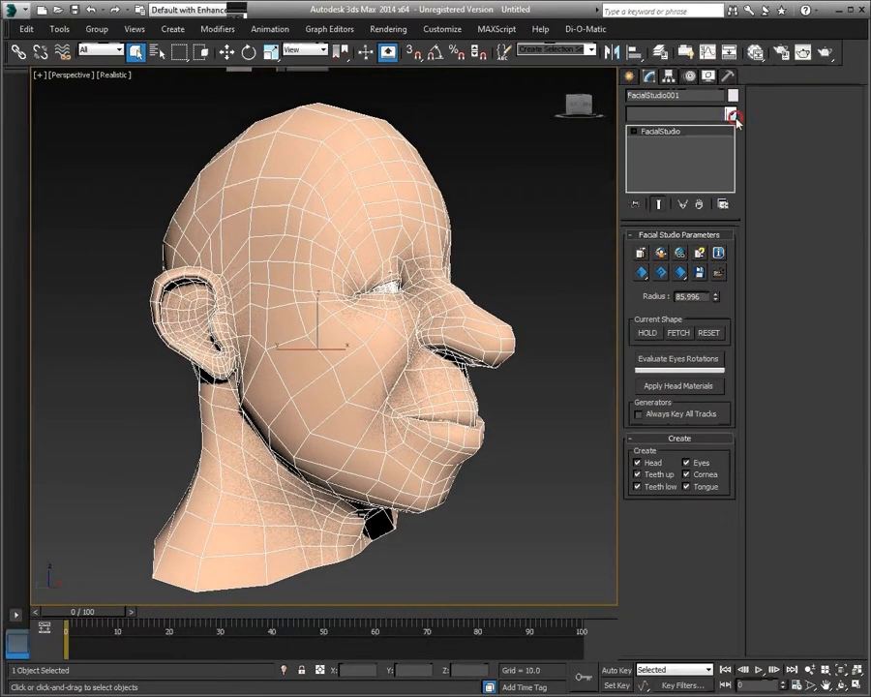
# Add a TurboSmooth modifier to the head for a smoother surface.
pyautogui.click(731, 112)
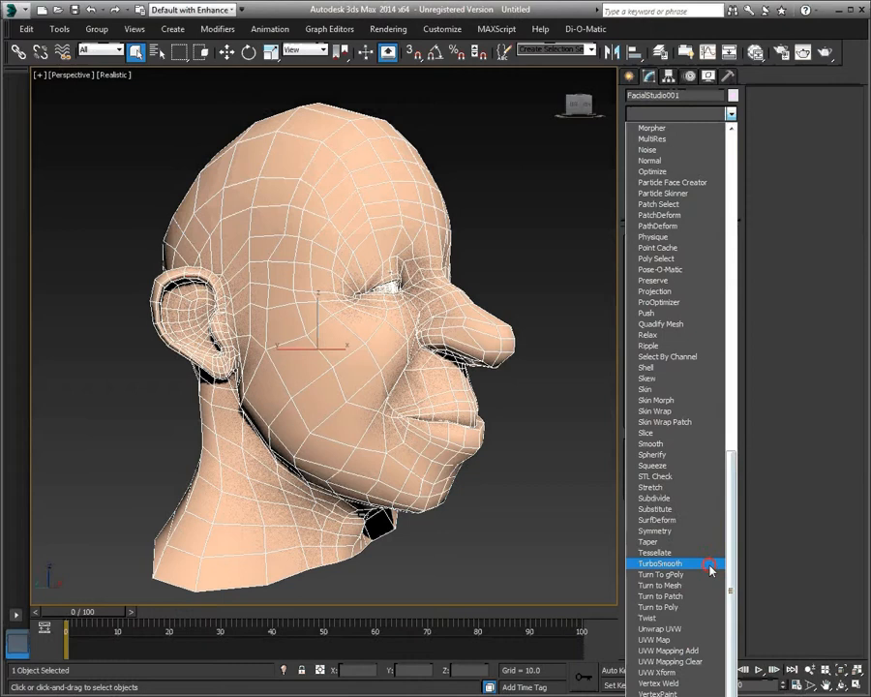
pyautogui.click(662, 563)
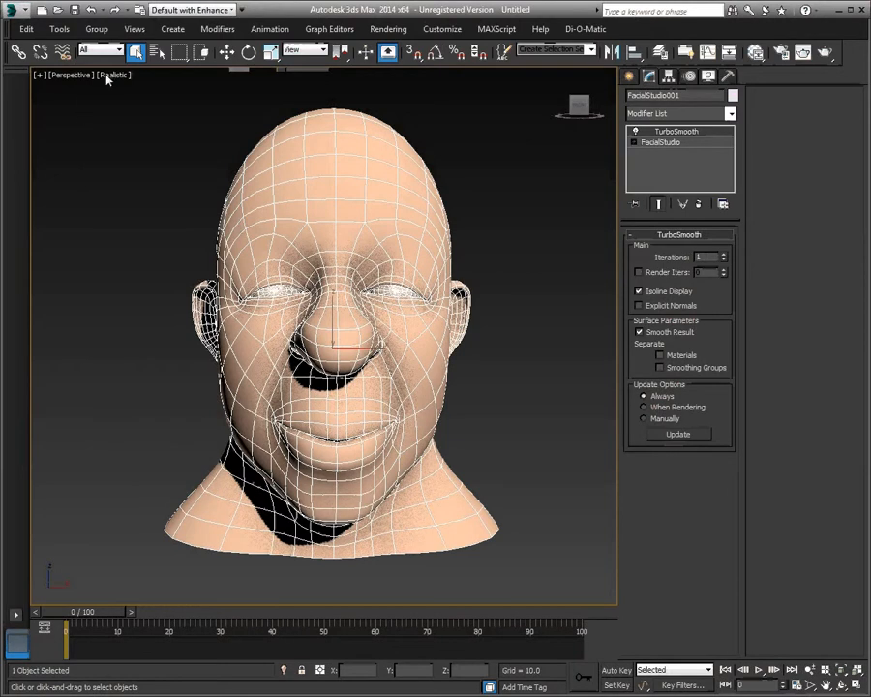
pyautogui.click(115, 74)
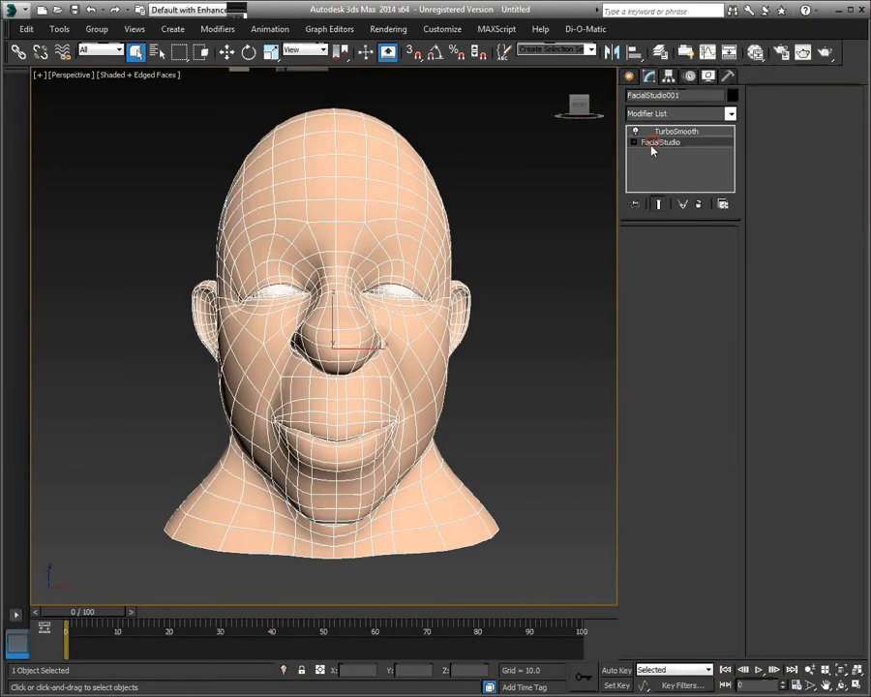
# Return to FacialStudio in the stack and browse its Eyebrows, Deformations and Animation sub-object groups.
pyautogui.click(676, 131)
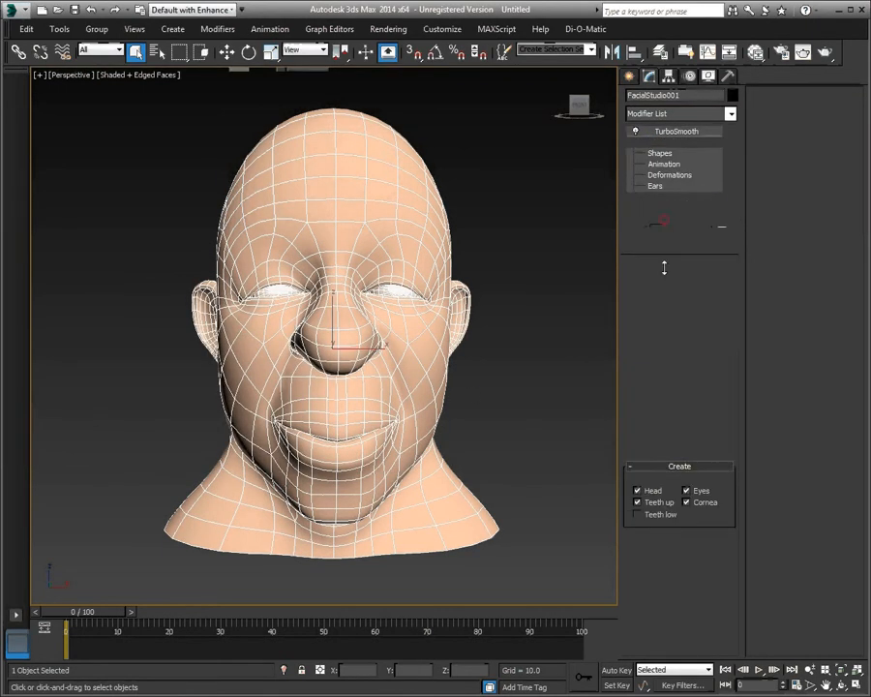
pyautogui.click(662, 143)
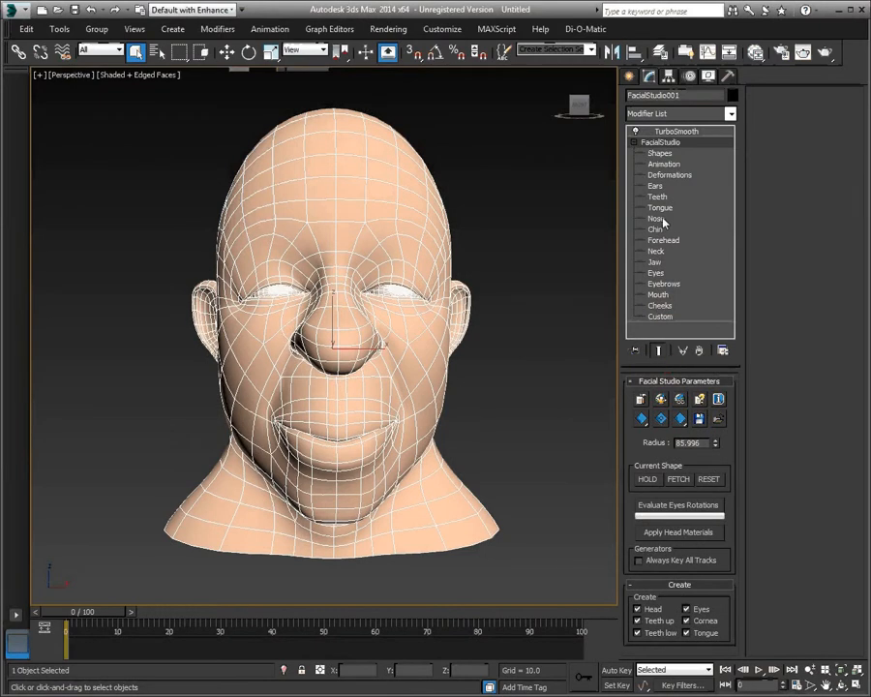
pyautogui.click(664, 282)
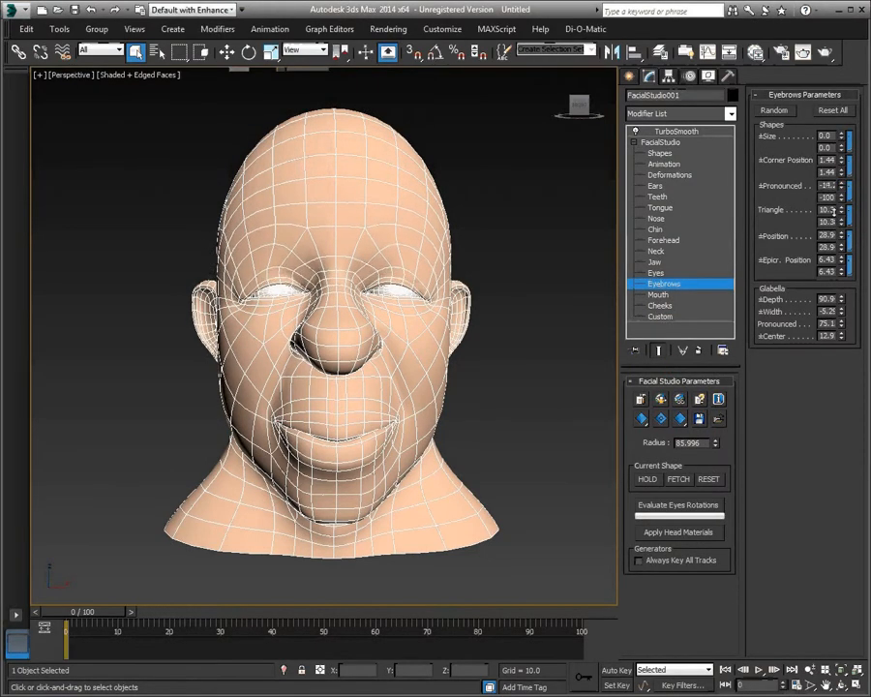
pyautogui.click(670, 174)
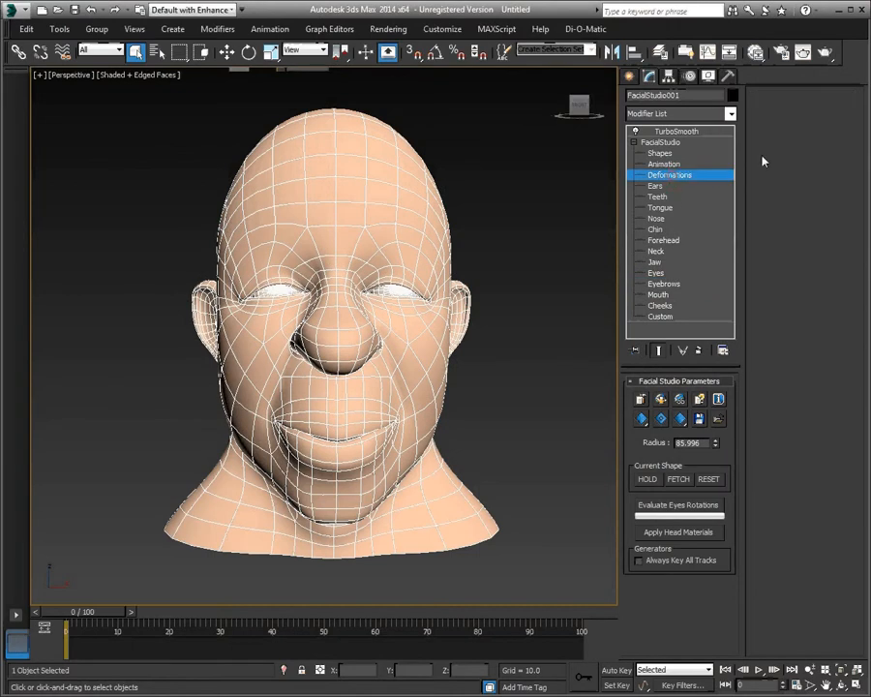
pyautogui.click(664, 162)
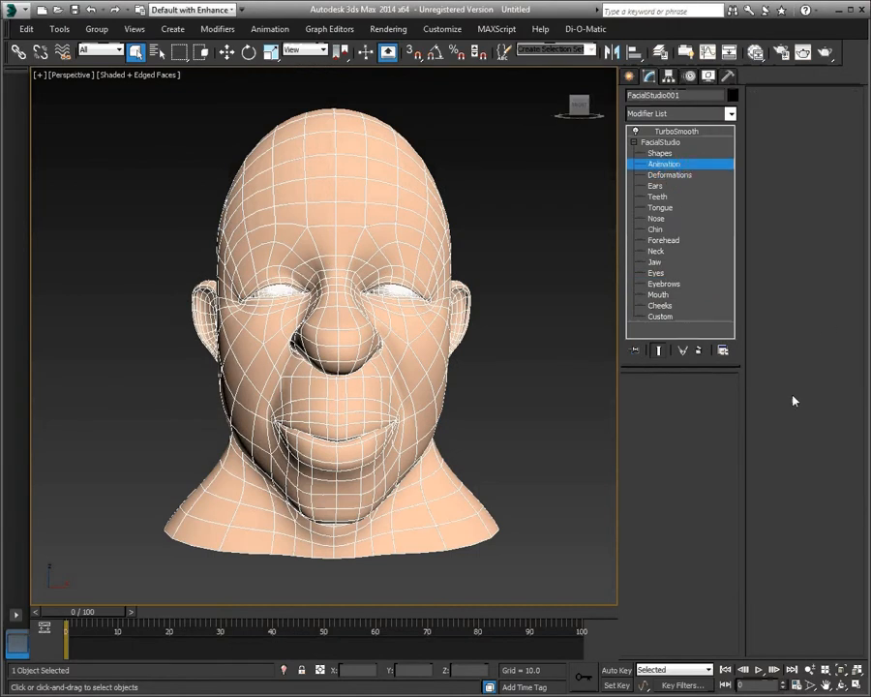
pyautogui.click(664, 162)
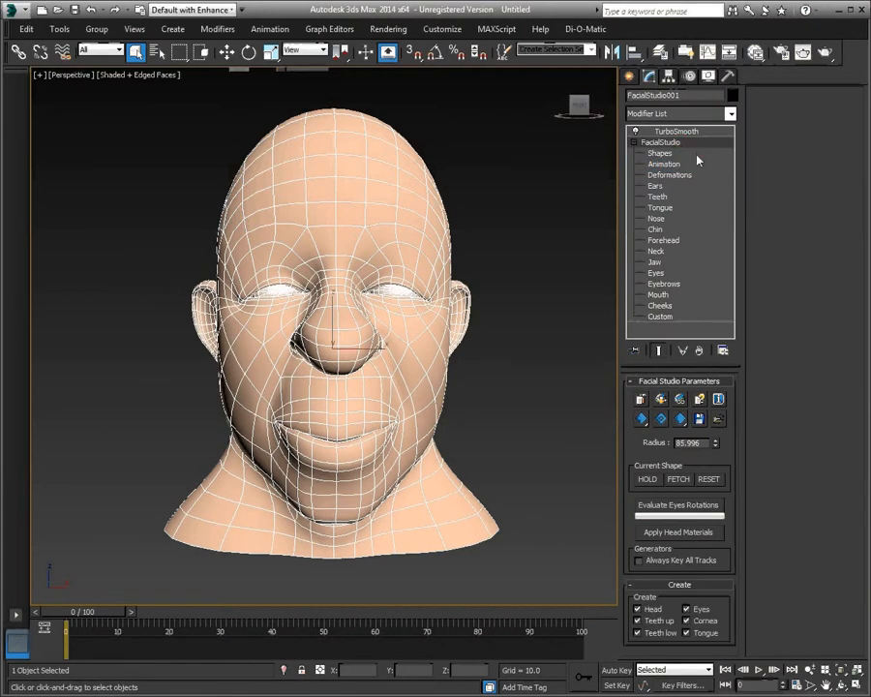
pyautogui.click(732, 112)
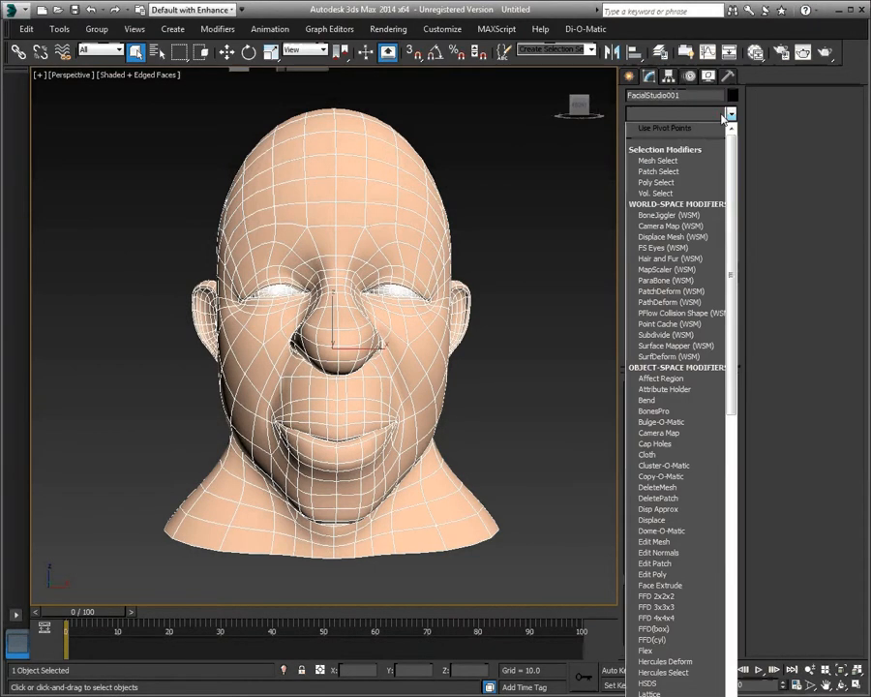
# Add Edit Poly above FacialStudio, sculpt the face, then view FacialStudio's animation deformer settings.
pyautogui.click(652, 573)
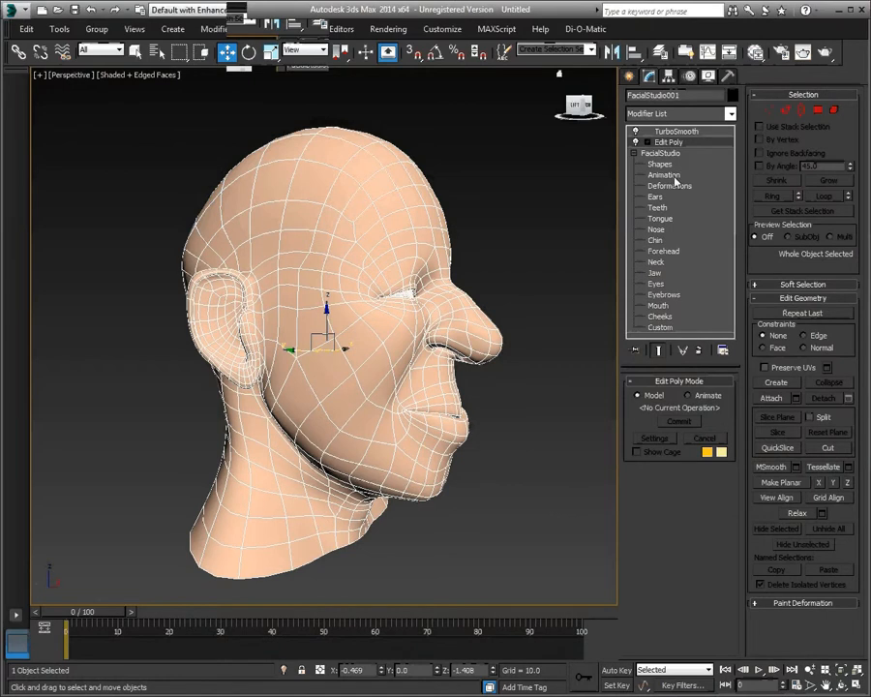
pyautogui.click(664, 175)
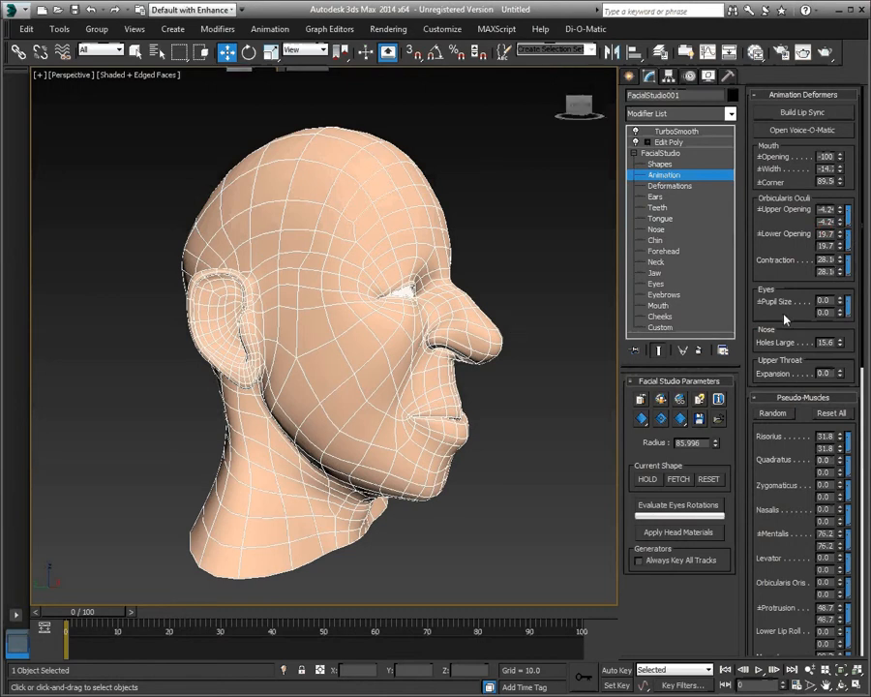
pyautogui.click(820, 341)
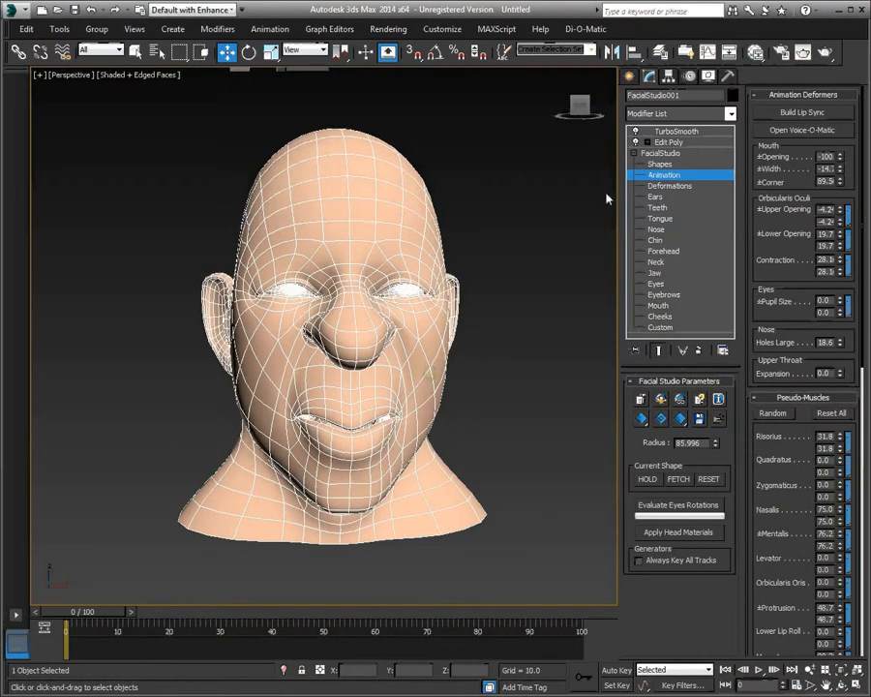
pyautogui.click(668, 141)
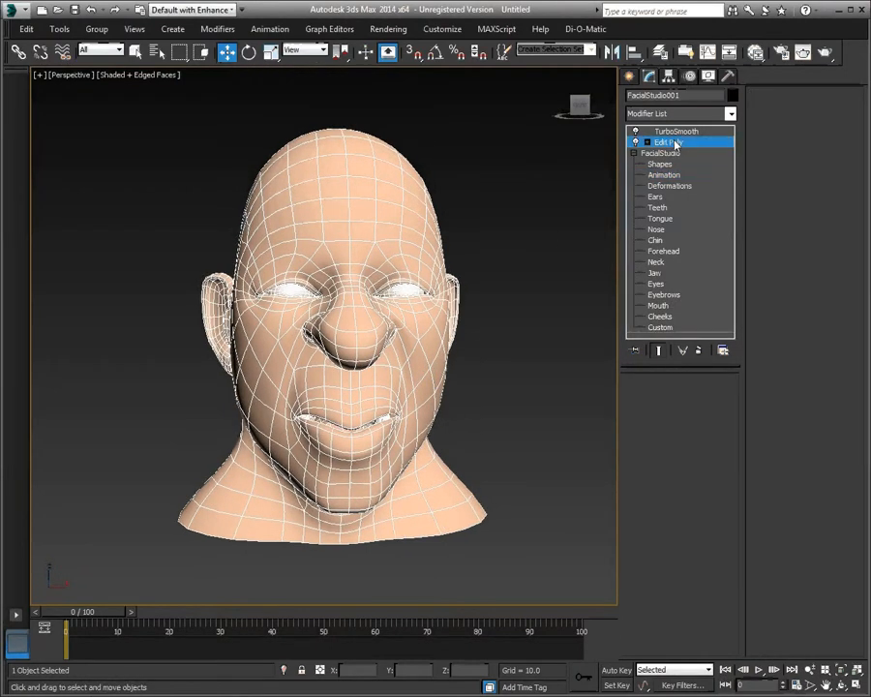
pyautogui.click(667, 143)
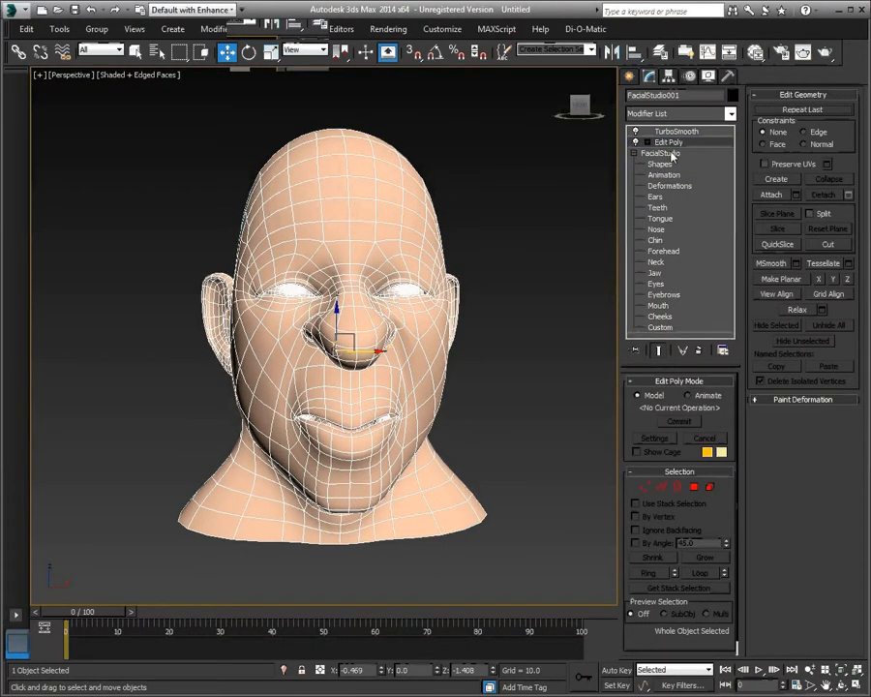